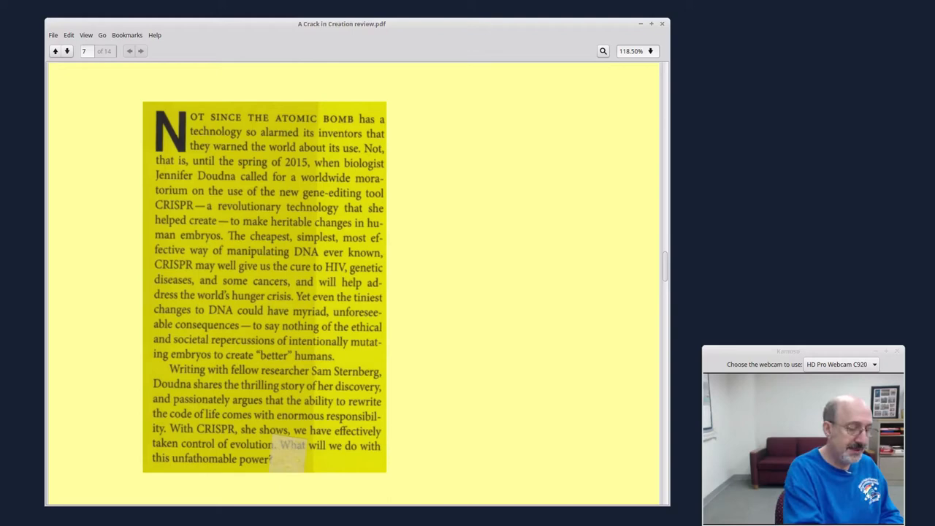
Advance from page 7 to page 8, the author's self-introduction
{"action": "left_click", "coordinate": [67, 50]}
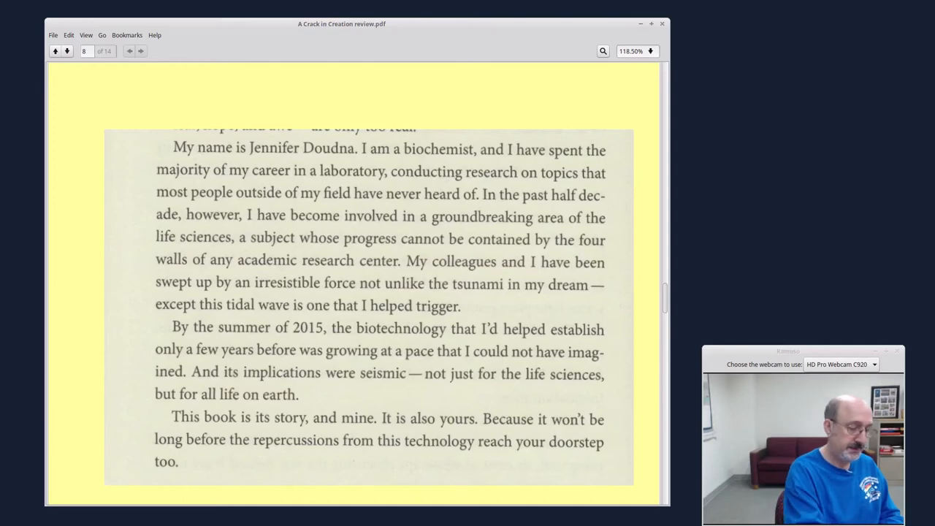
Advance two pages, past the author's introduction to her first encounter with CRISPR
{"action": "left_click", "coordinate": [67, 50]}
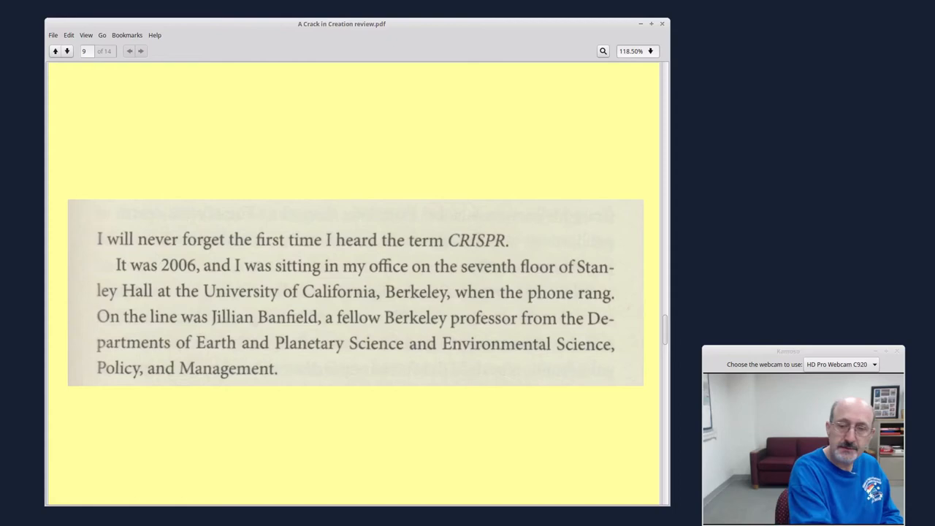
{"action": "left_click", "coordinate": [68, 50]}
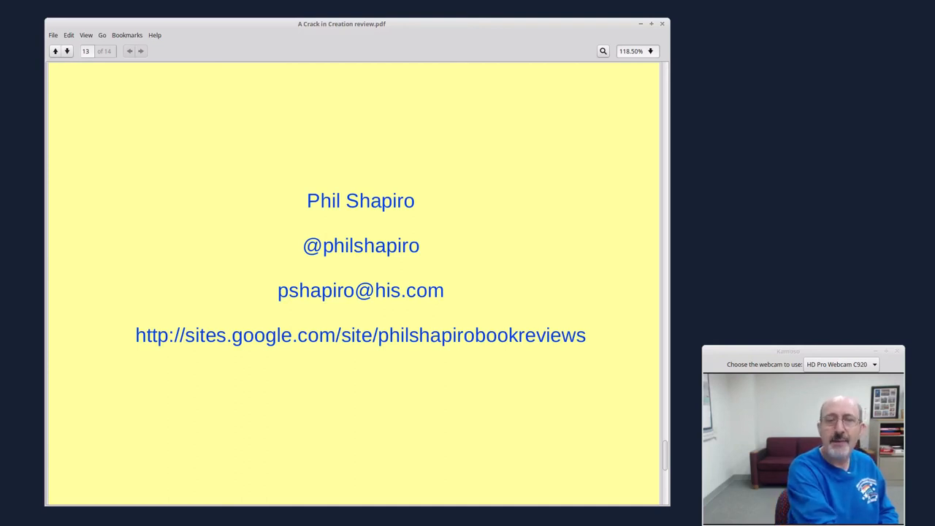
Advance to page 14 of 14, the screencast credits note
{"action": "left_click", "coordinate": [67, 50]}
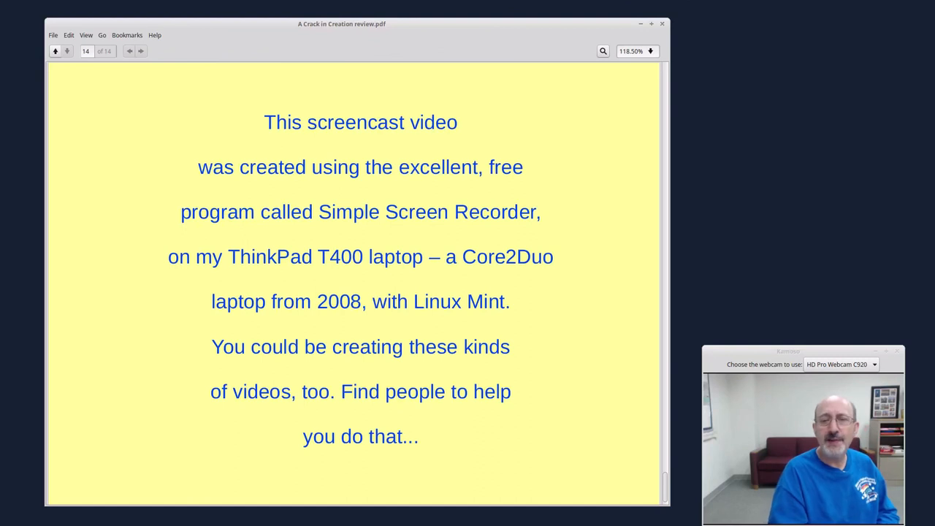